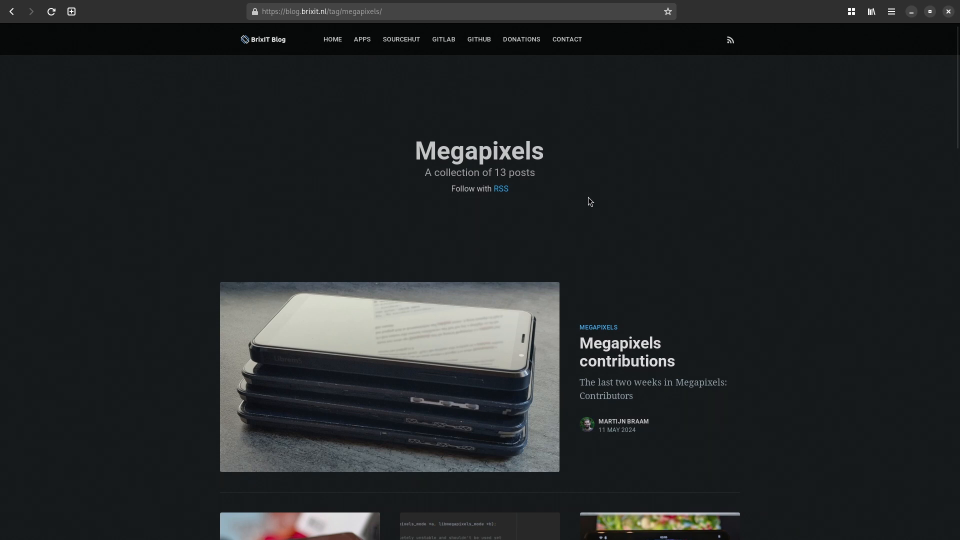
Step: Scroll the Megapixels tag page down to the older 2023 posts, reaching 'Megapixels 2.0'
scroll(down, 3)
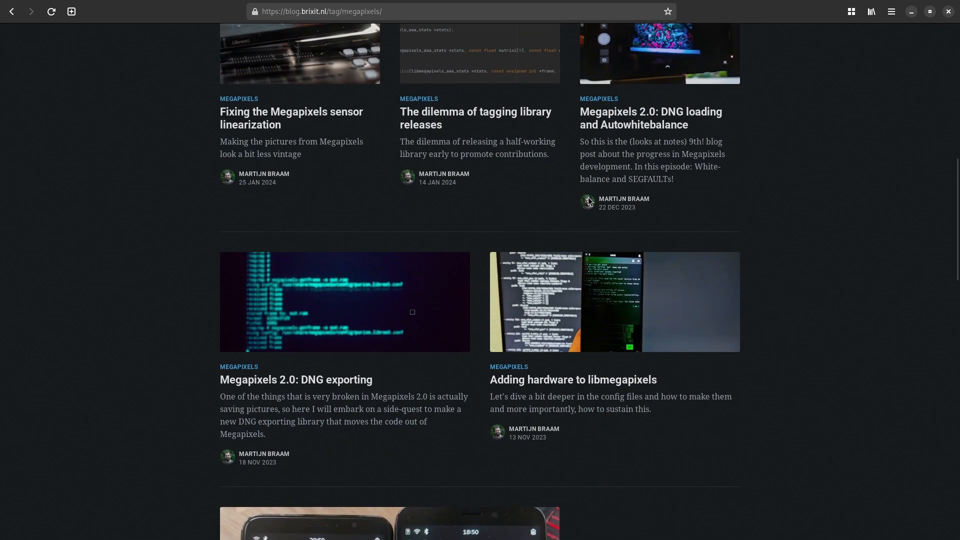
scroll(down, 3)
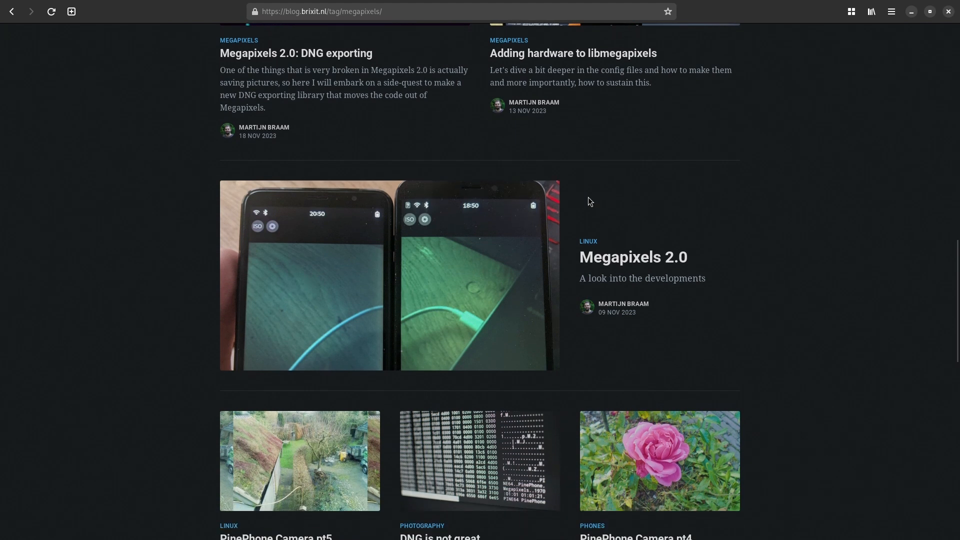
mouse_move(613, 277)
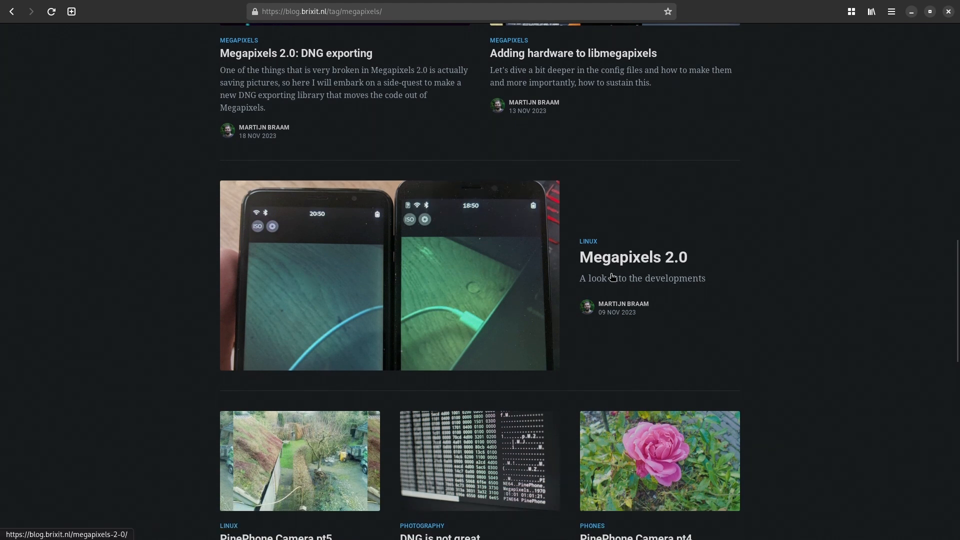
mouse_move(523, 292)
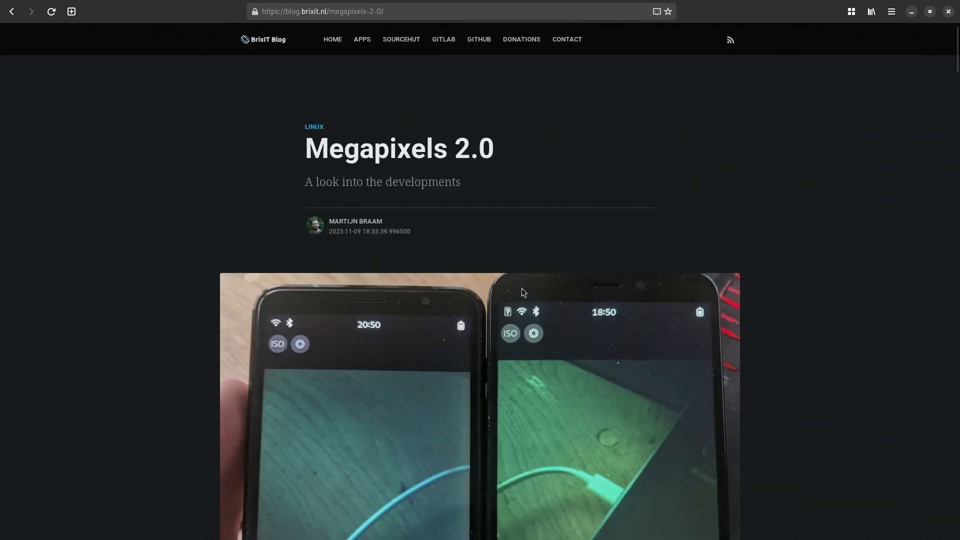
scroll(down, 3)
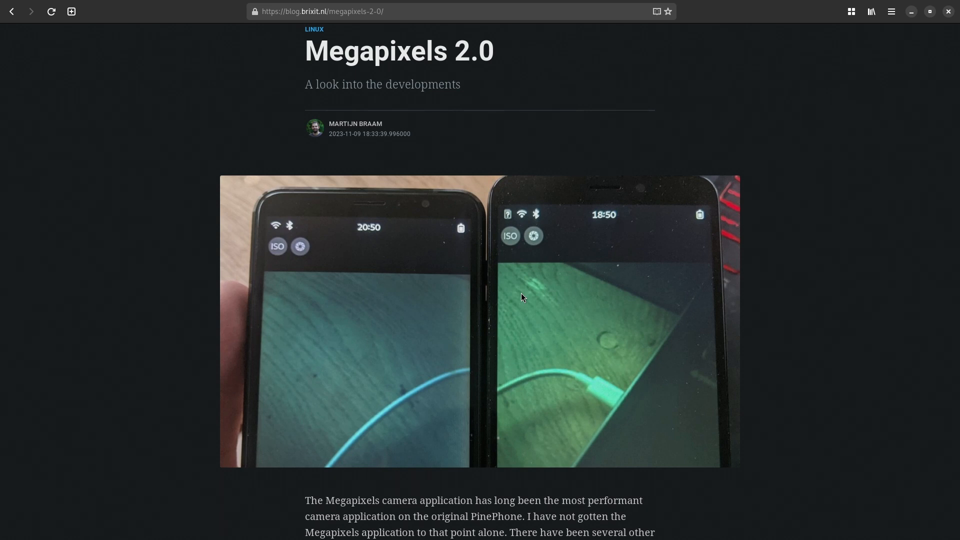
Step: Scroll through the Megapixels 2.0 post to the top of the nested PinePhone config example
scroll(down, 3)
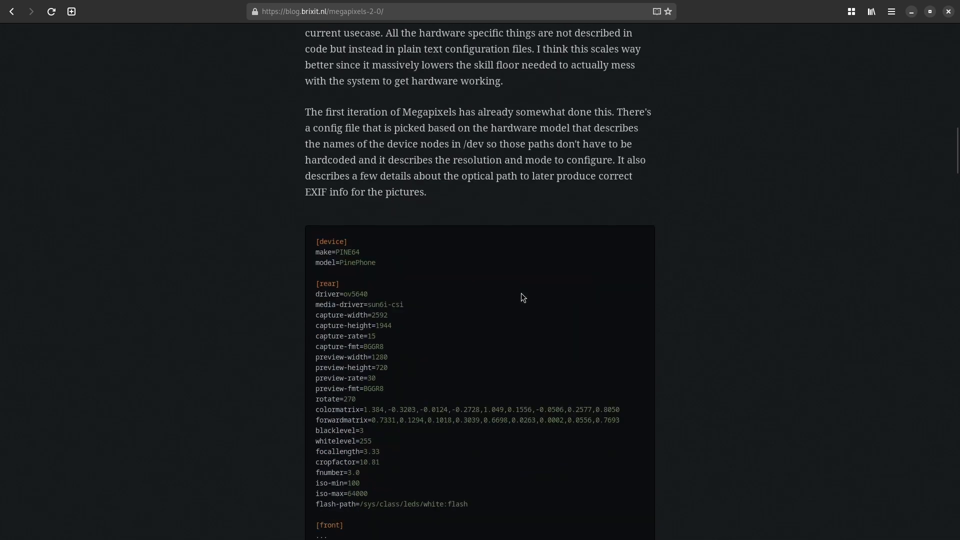
scroll(down, 3)
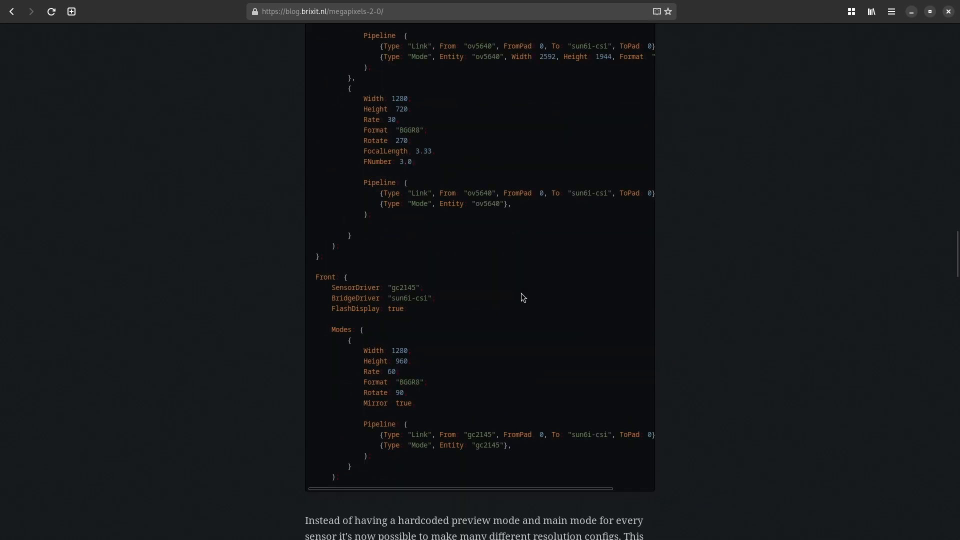
scroll(up, 3)
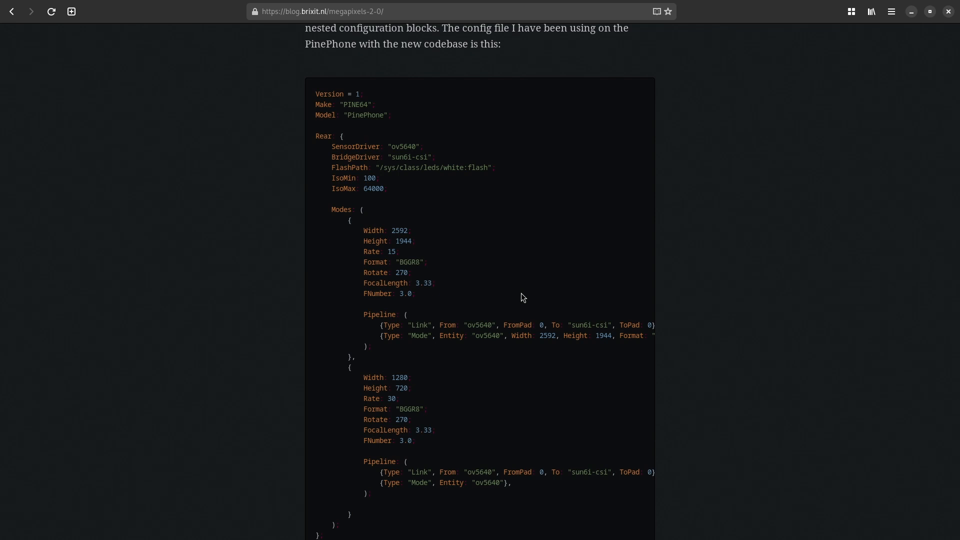
Step: Highlight the Rear section of the PinePhone config and scroll through its sensor, flash and ISO settings
scroll(down, 3)
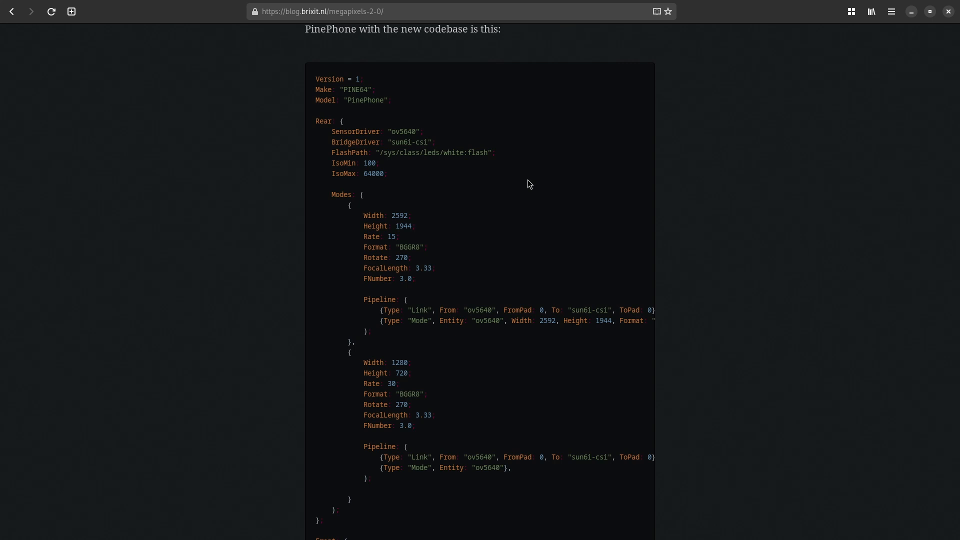
mouse_move(417, 139)
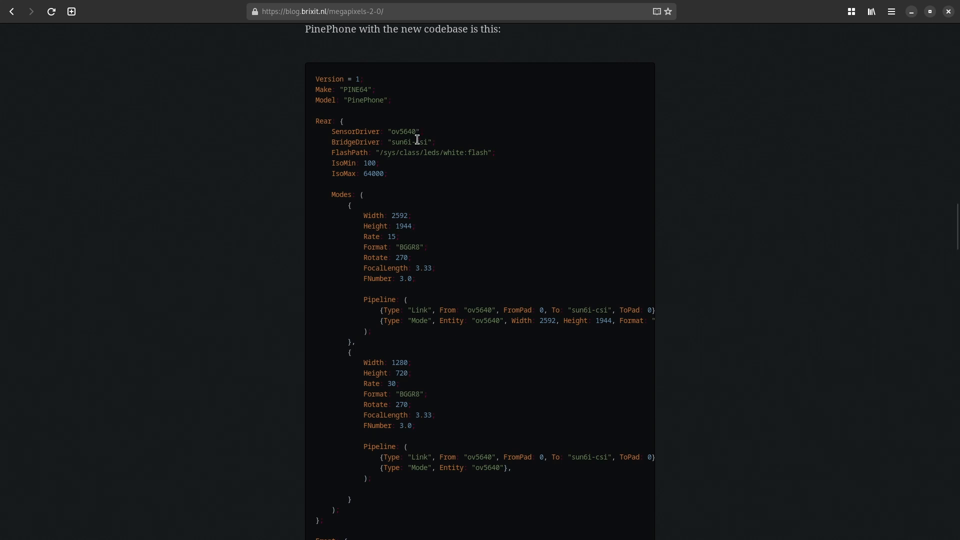
scroll(down, 3)
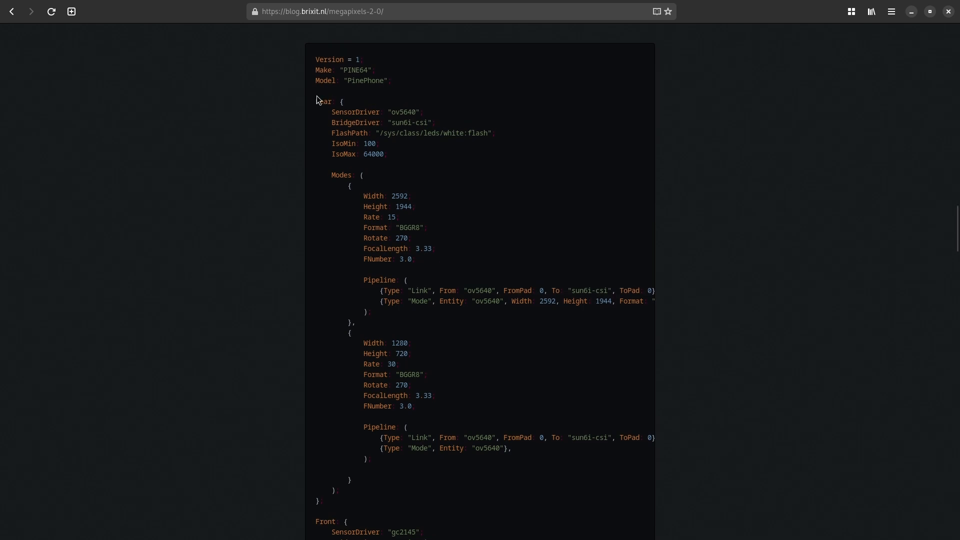
drag(318, 101, 429, 112)
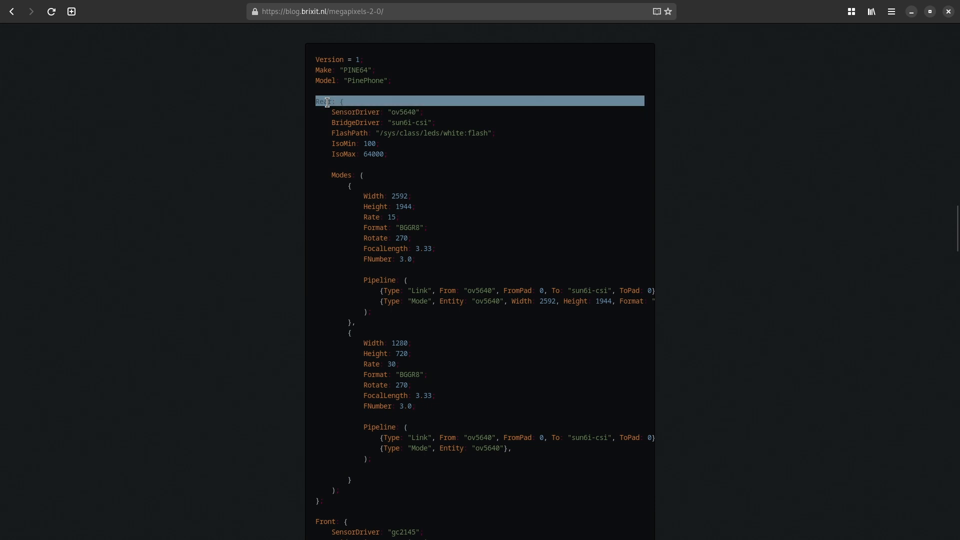
scroll(down, 3)
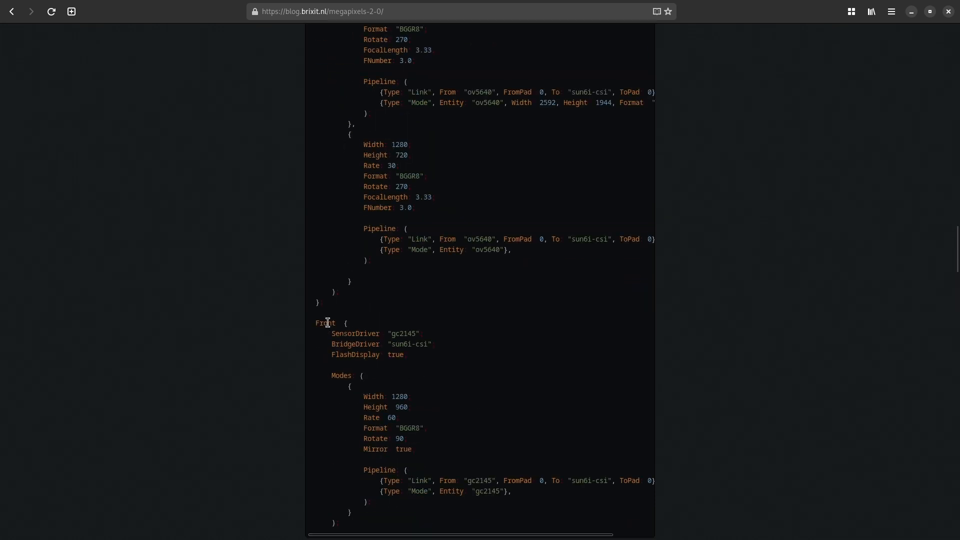
scroll(down, 3)
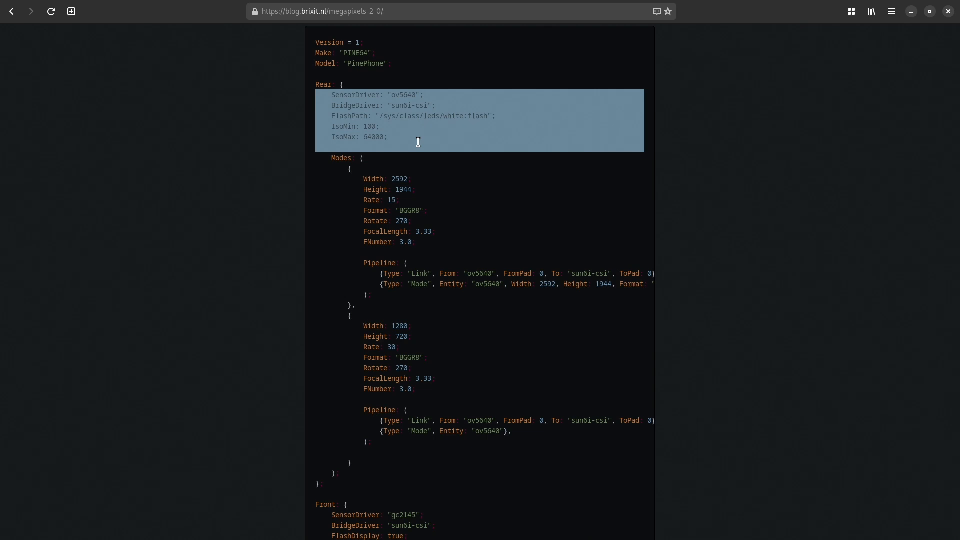
mouse_move(346, 167)
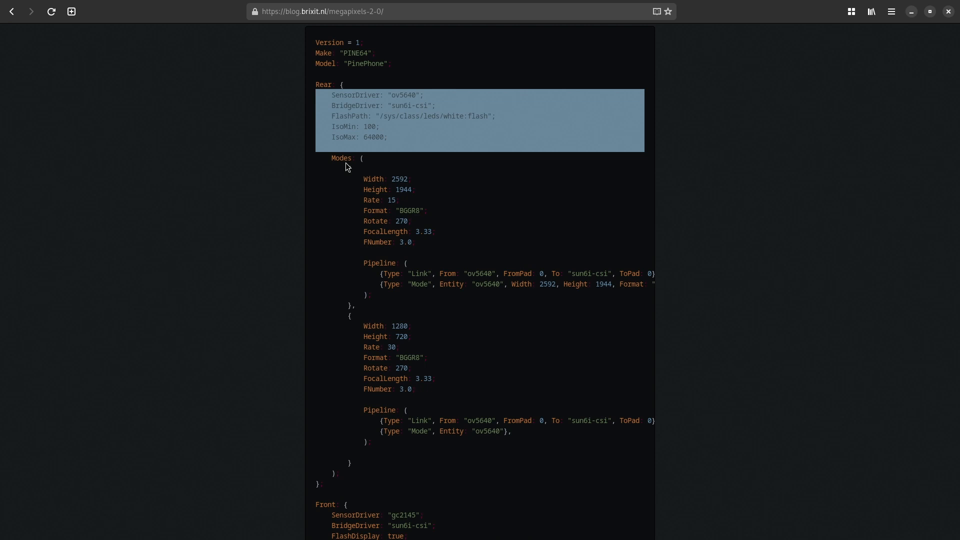
scroll(down, 3)
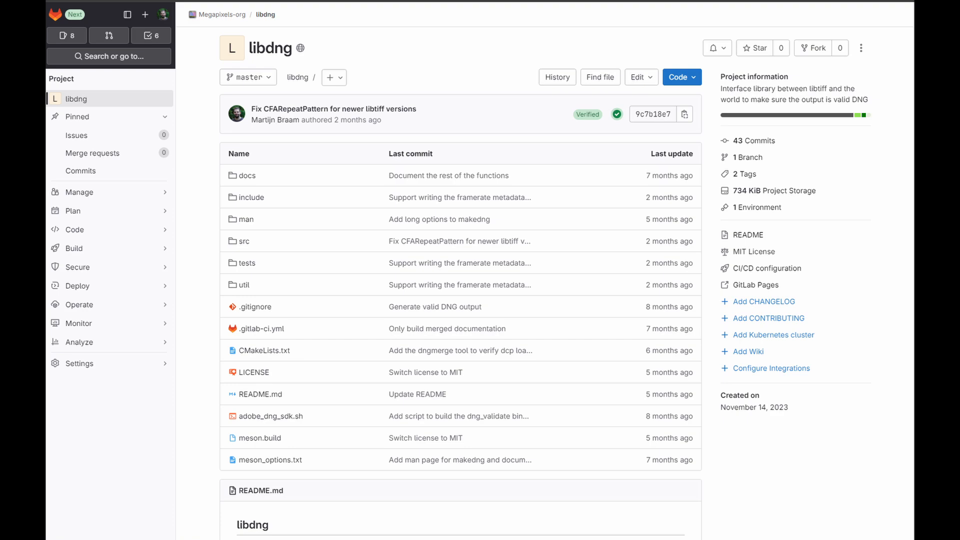
click(653, 114)
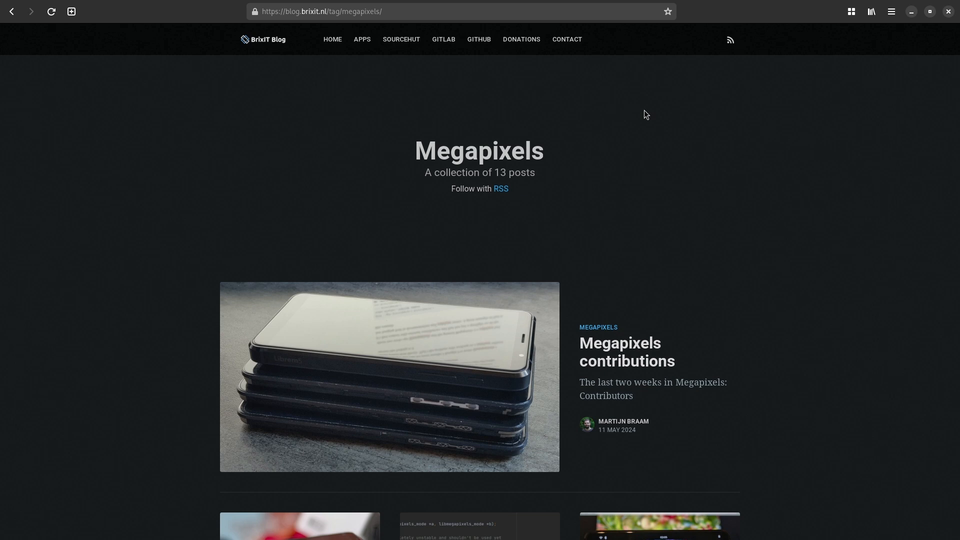
Step: Scroll down to the post's closing Development Funding section asking for donations
scroll(down, 3)
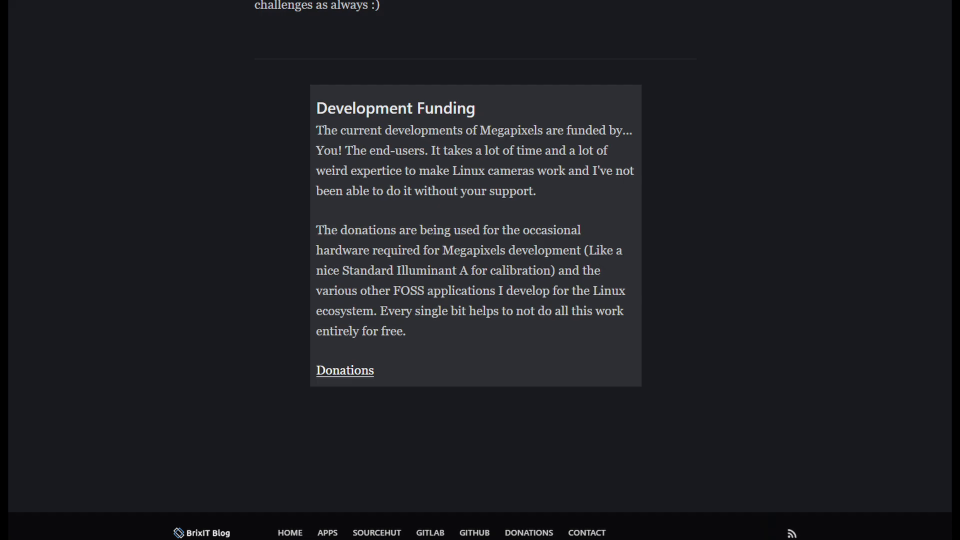